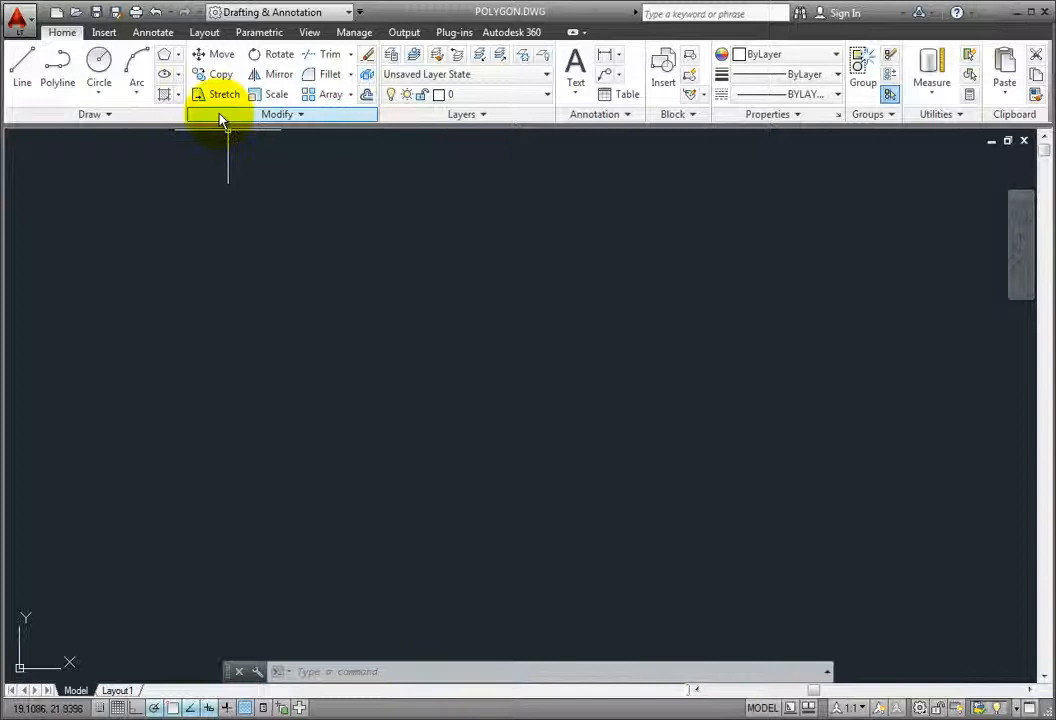
Step: Start the Polygon command from the Rectangle flyout on the Draw panel
left_click(168, 56)
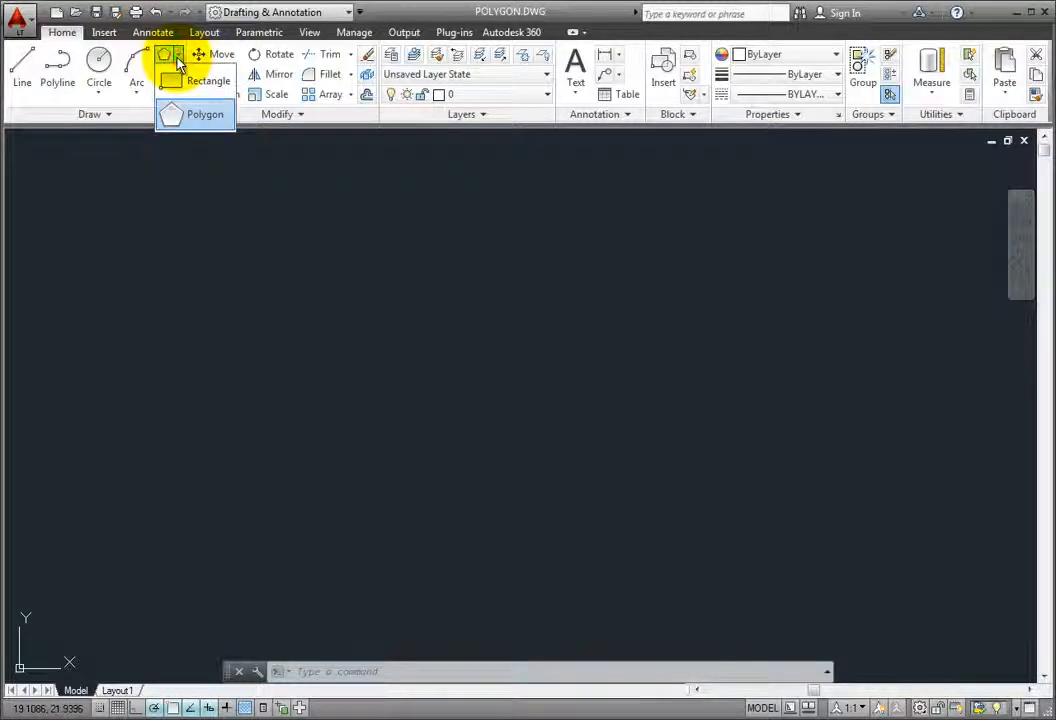
mouse_move(200, 114)
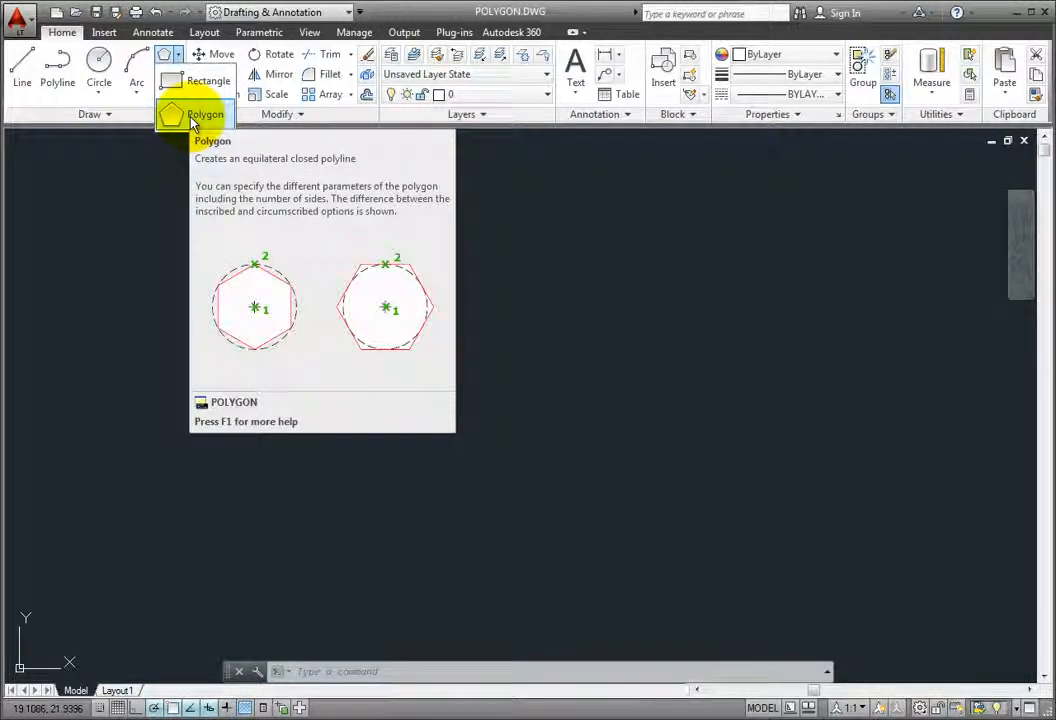
left_click(188, 112)
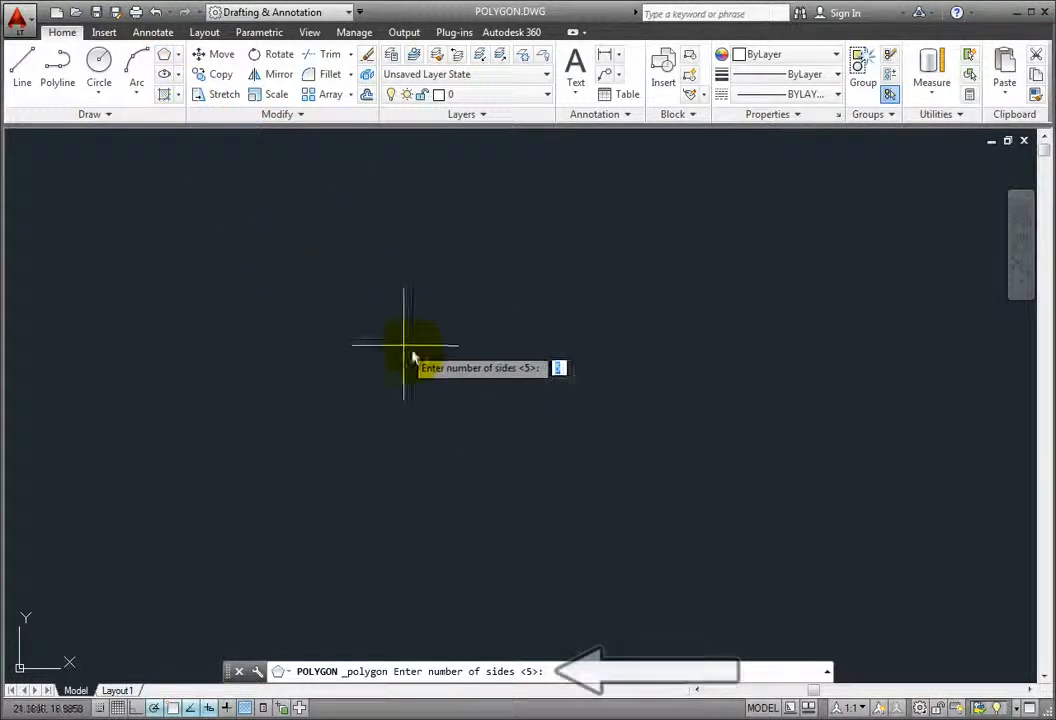
mouse_move(492, 390)
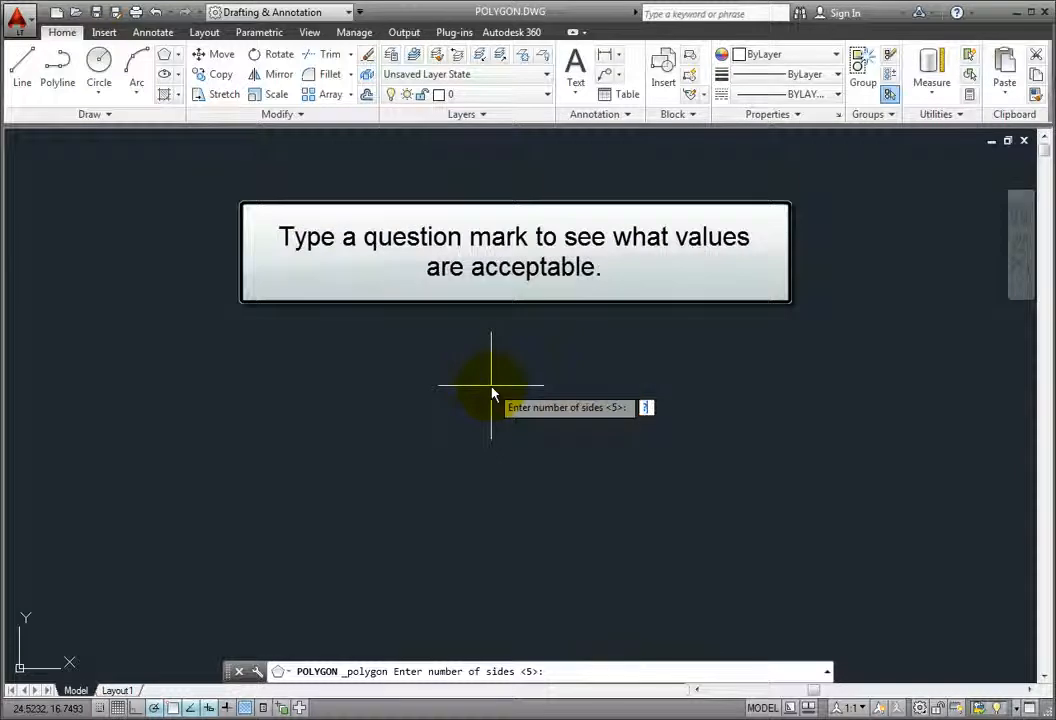
Step: Enter ? at the sides prompt to list the accepted side counts
type("?")
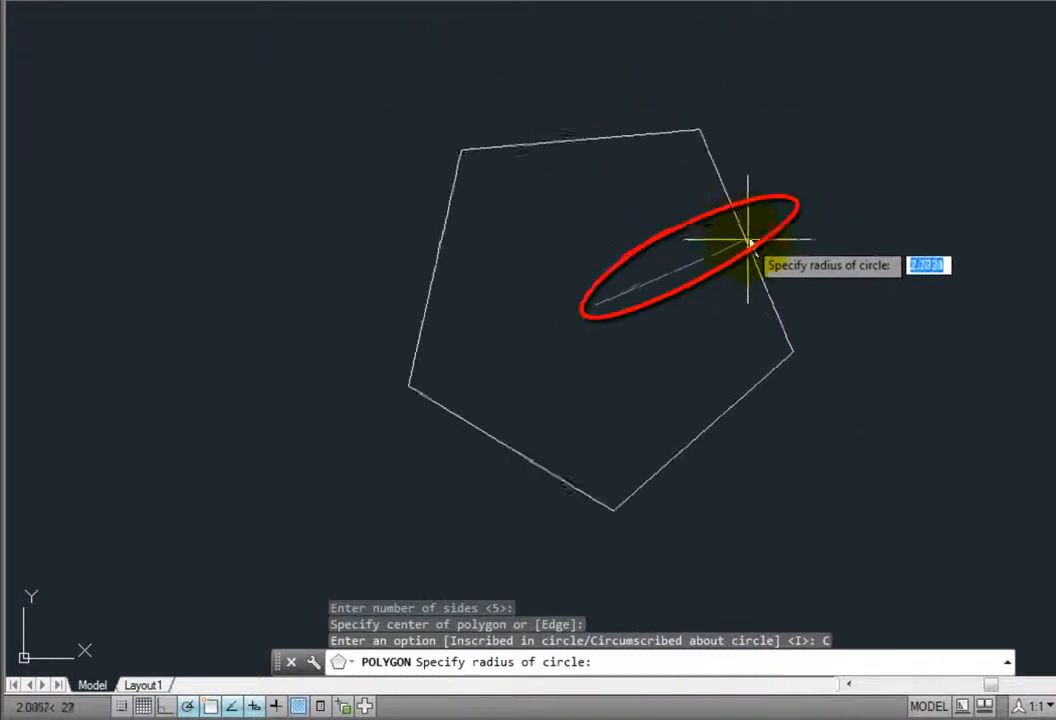
mouse_move(698, 248)
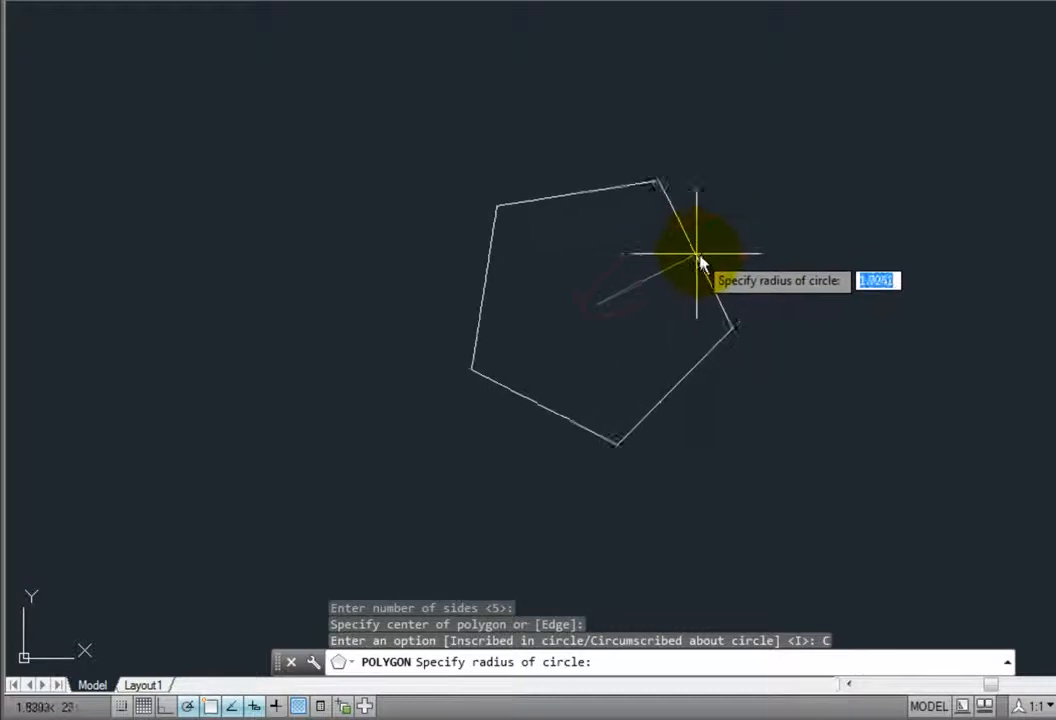
mouse_move(702, 262)
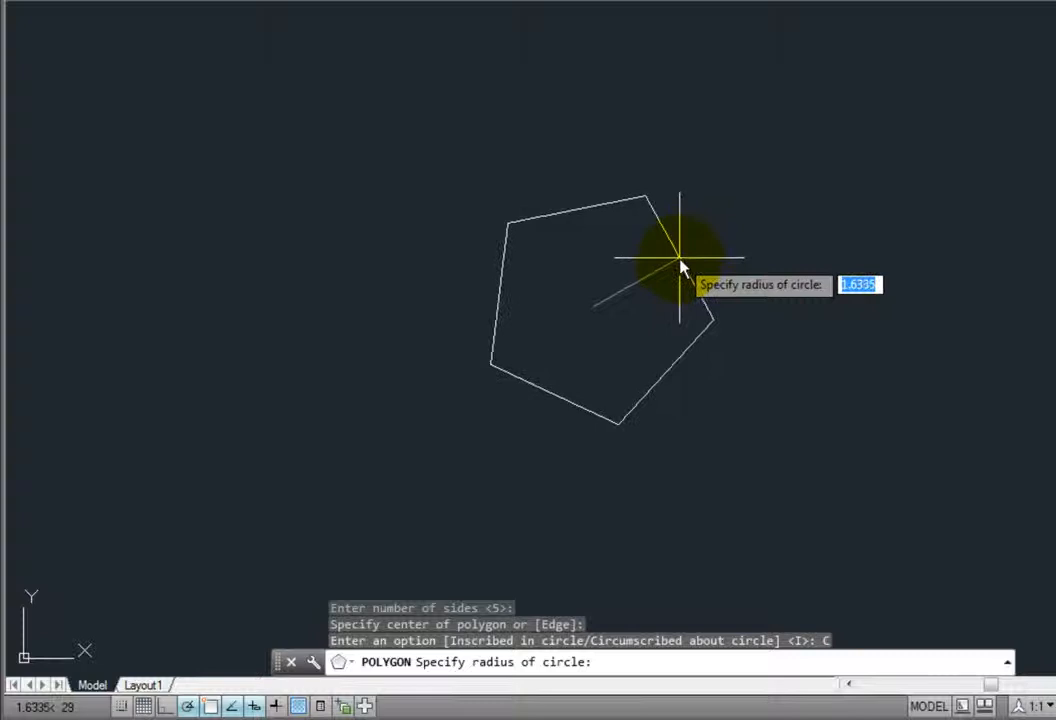
mouse_move(670, 244)
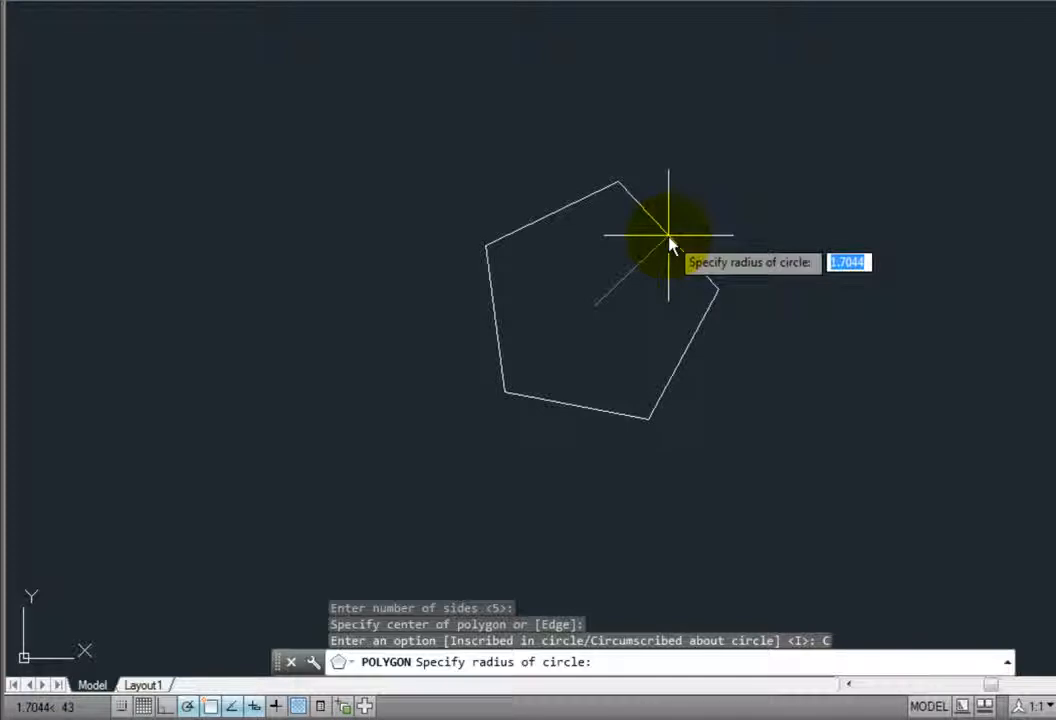
mouse_move(688, 258)
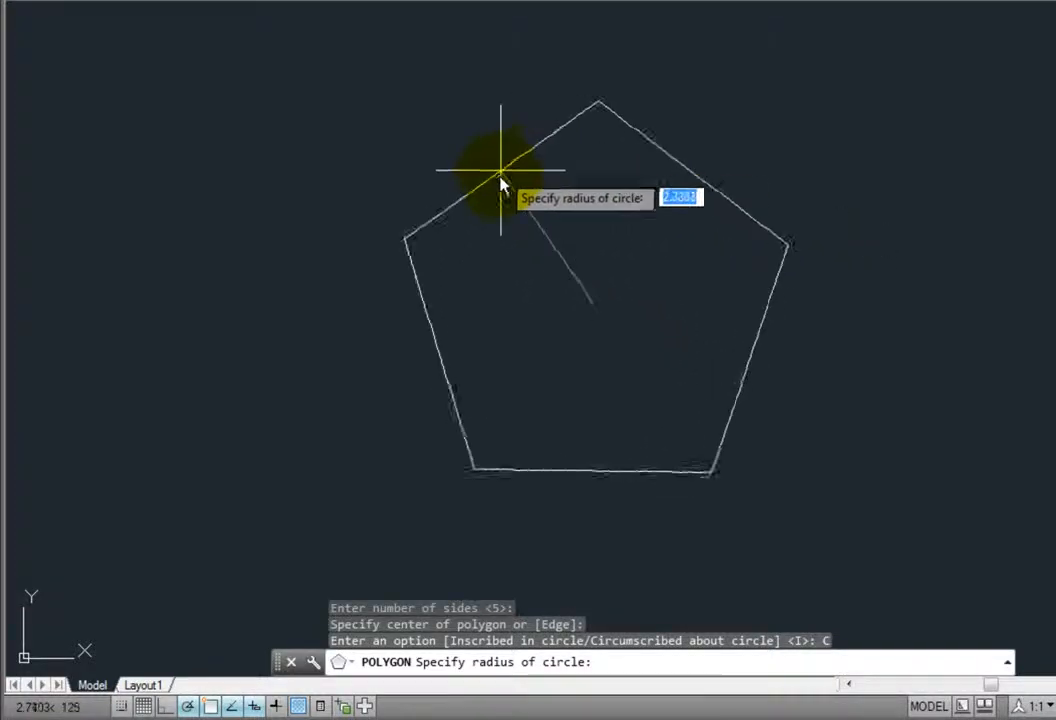
mouse_move(548, 206)
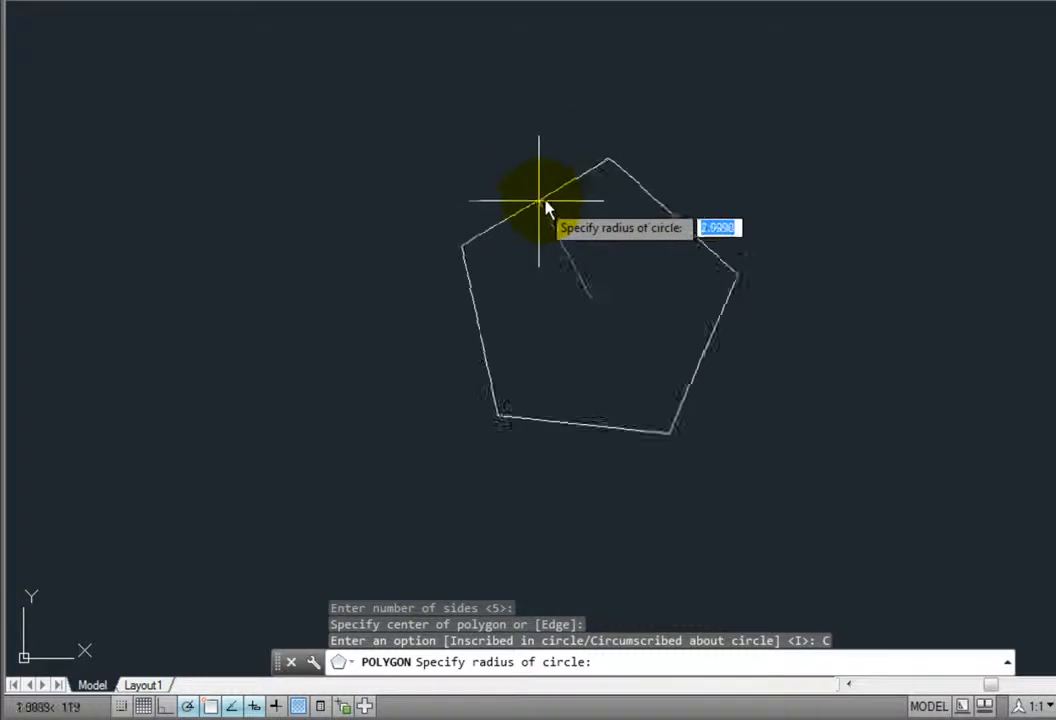
mouse_move(678, 218)
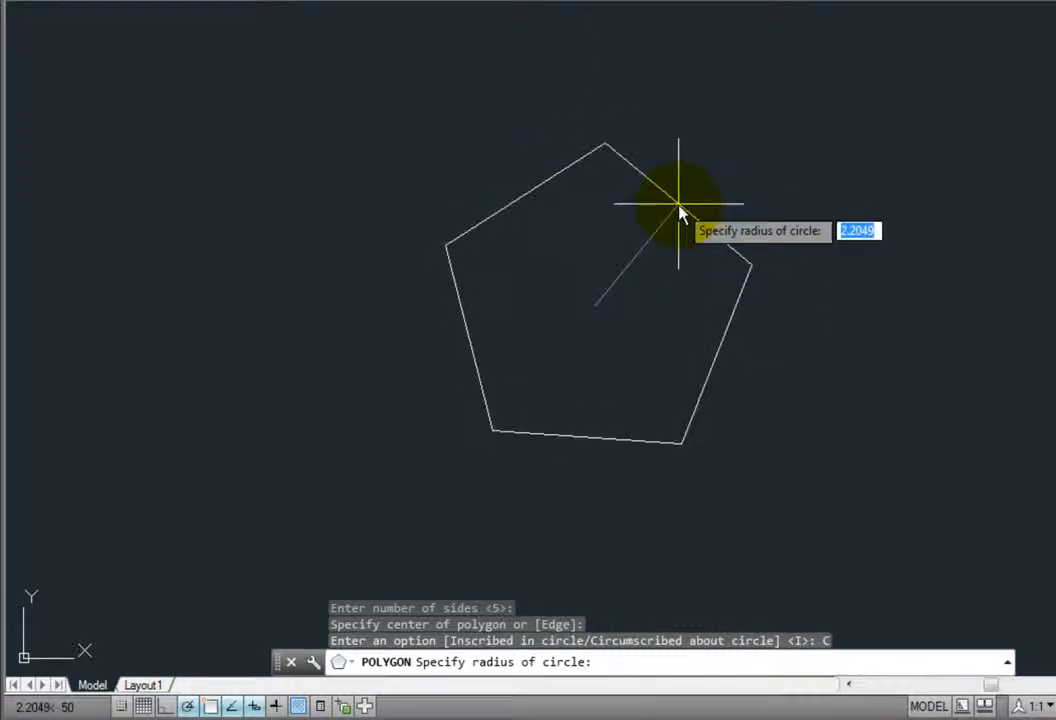
mouse_move(676, 212)
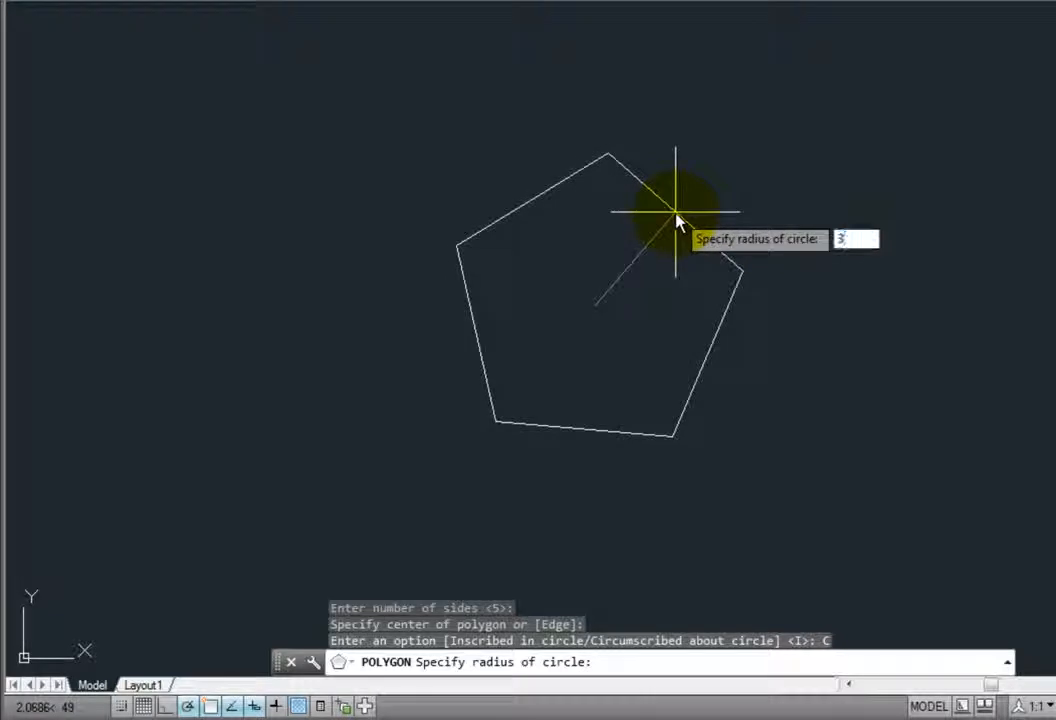
Step: Enter a radius of 3 to complete the pentagon as one closed polyline
type("3")
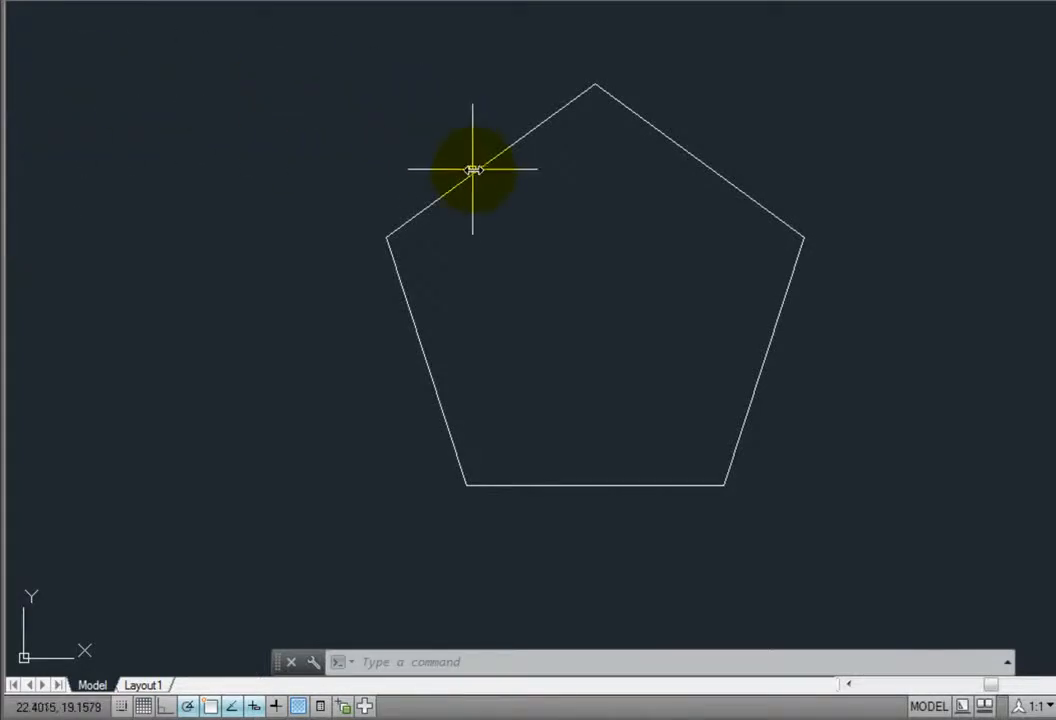
mouse_move(474, 168)
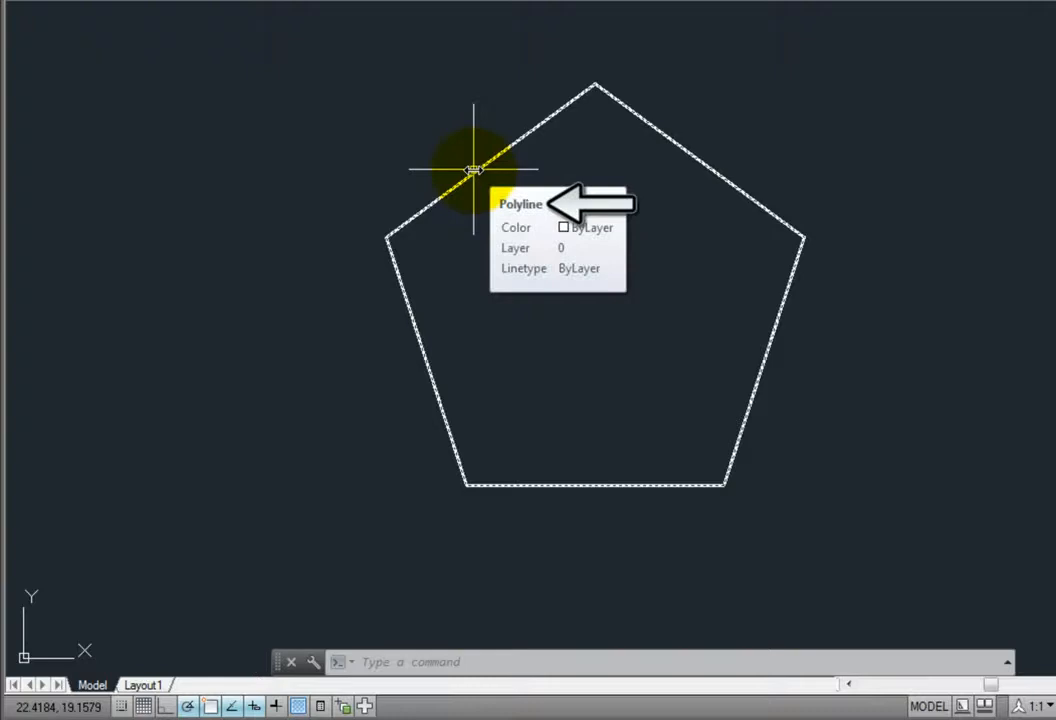